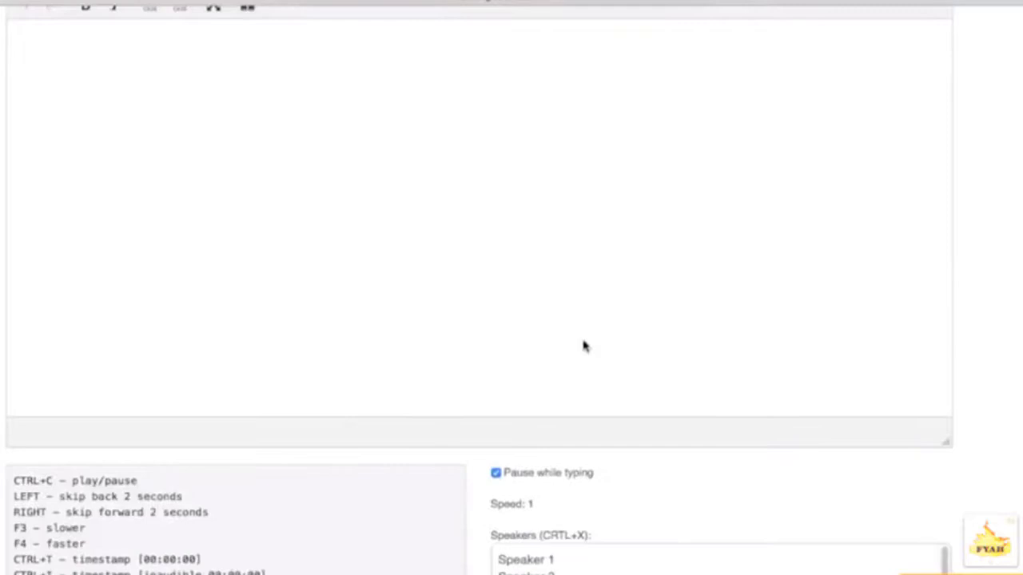
Scroll down past the shortcut, speaker and text-template lists to reach the audio upload field
{"action": "scroll", "scroll_direction": "down", "scroll_amount": 3}
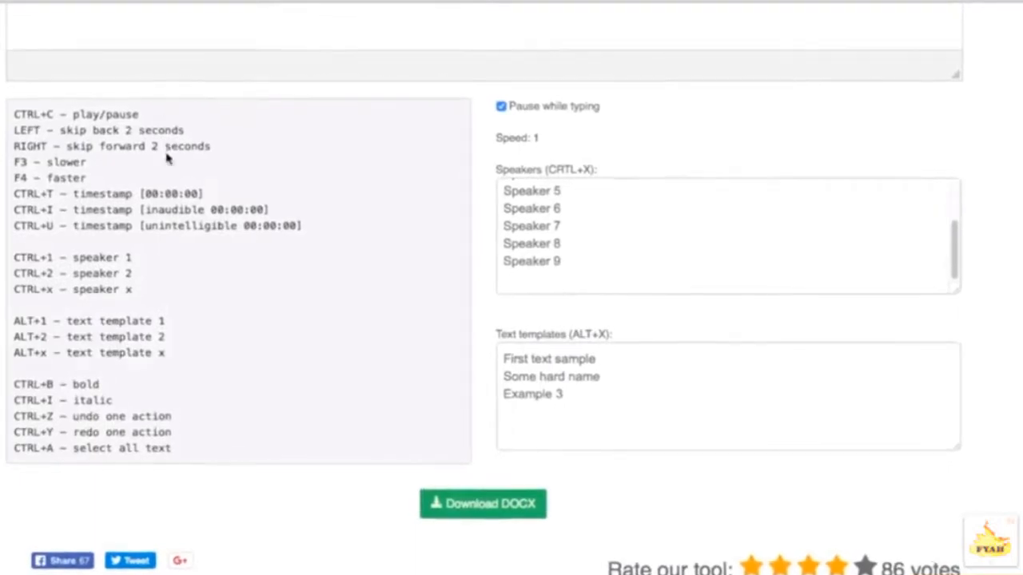
{"action": "scroll", "scroll_direction": "down", "scroll_amount": 3}
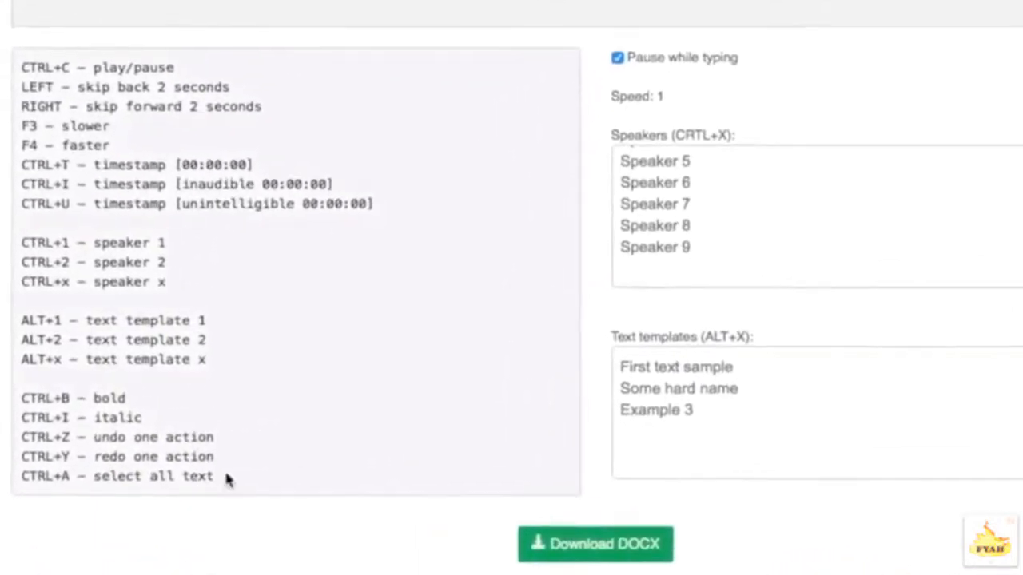
{"action": "scroll", "scroll_direction": "down", "scroll_amount": 3}
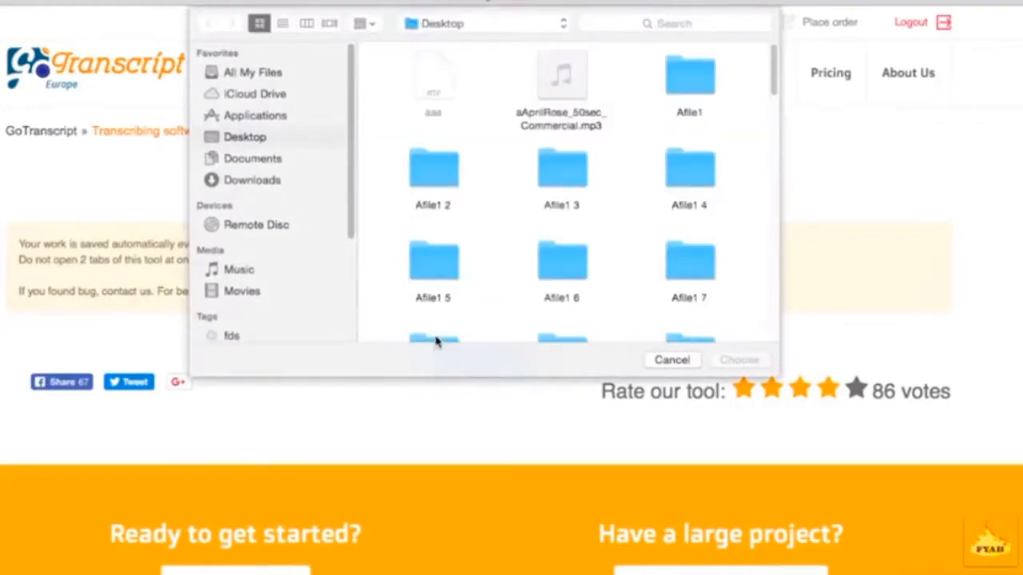
Go to the Messages page showing the Support conversation and an empty message box
{"action": "left_click", "coordinate": [561, 74]}
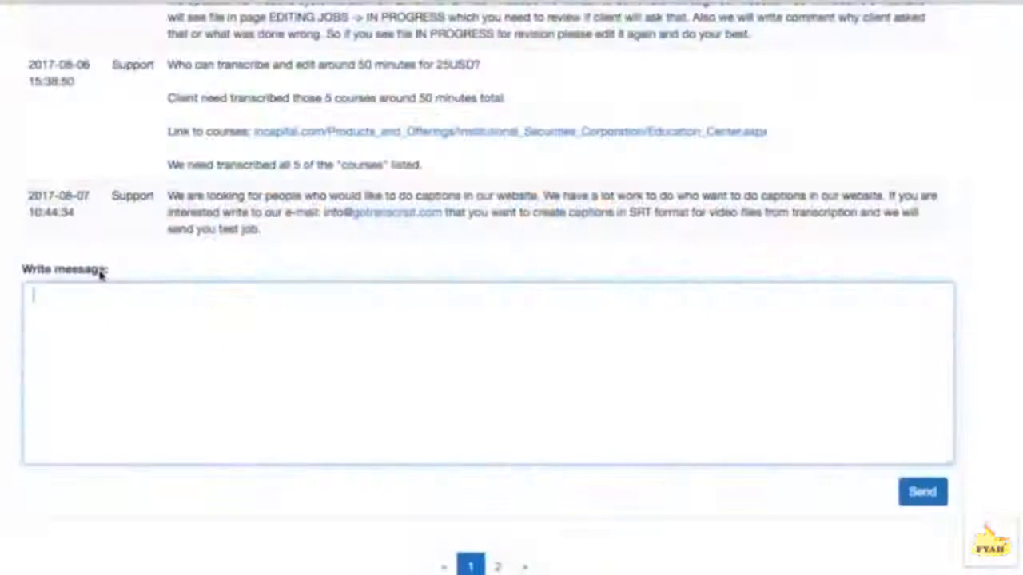
Write 'Hello' in the support message box
{"action": "type", "text": "Hello"}
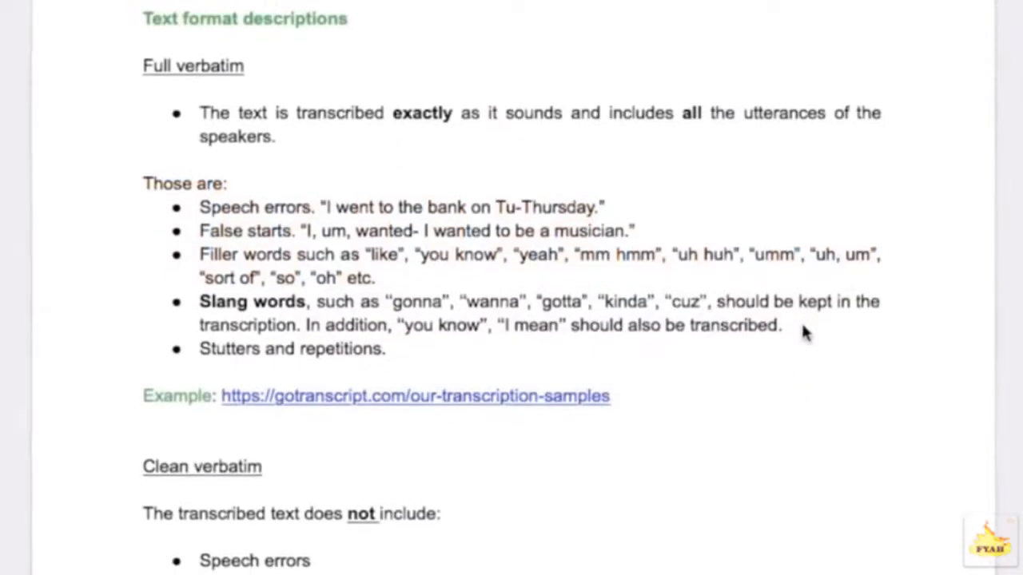
Scroll the guidelines and the Transcription Jobs list, heading to the Earnings summary by period
{"action": "scroll", "scroll_direction": "down", "scroll_amount": 3}
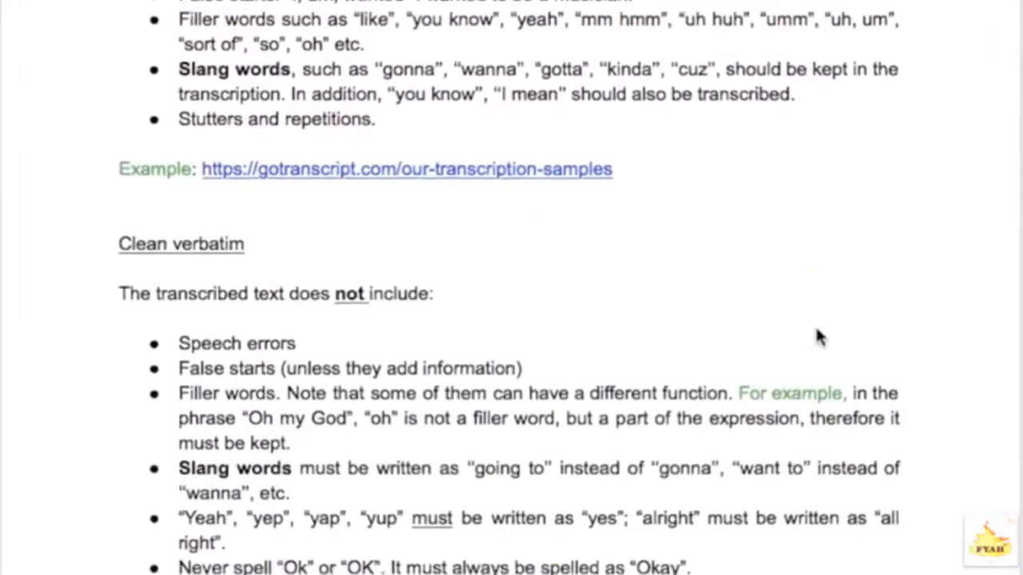
{"action": "scroll", "scroll_direction": "down", "scroll_amount": 3}
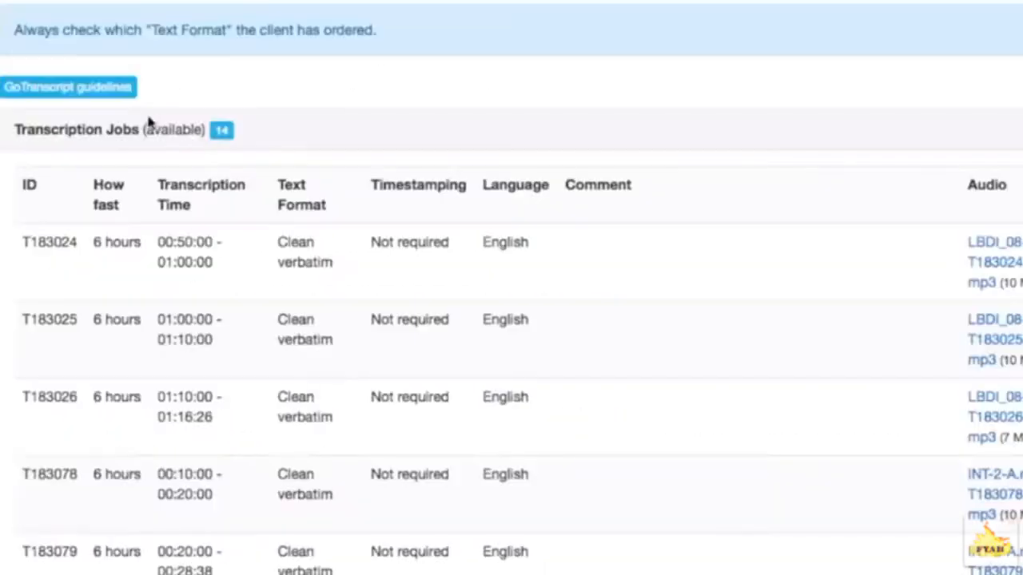
{"action": "left_click", "coordinate": [67, 86]}
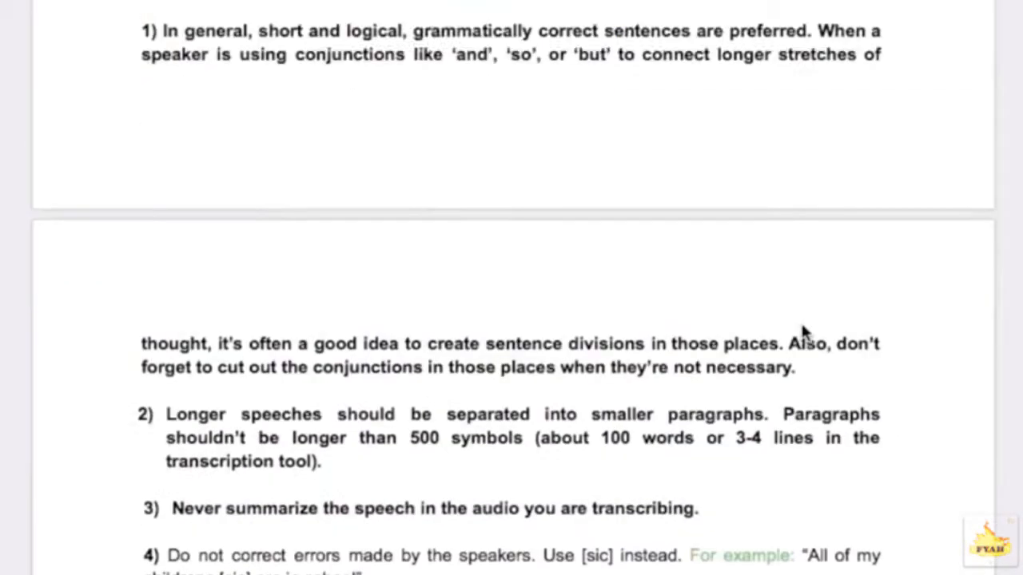
{"action": "scroll", "scroll_direction": "down", "scroll_amount": 3}
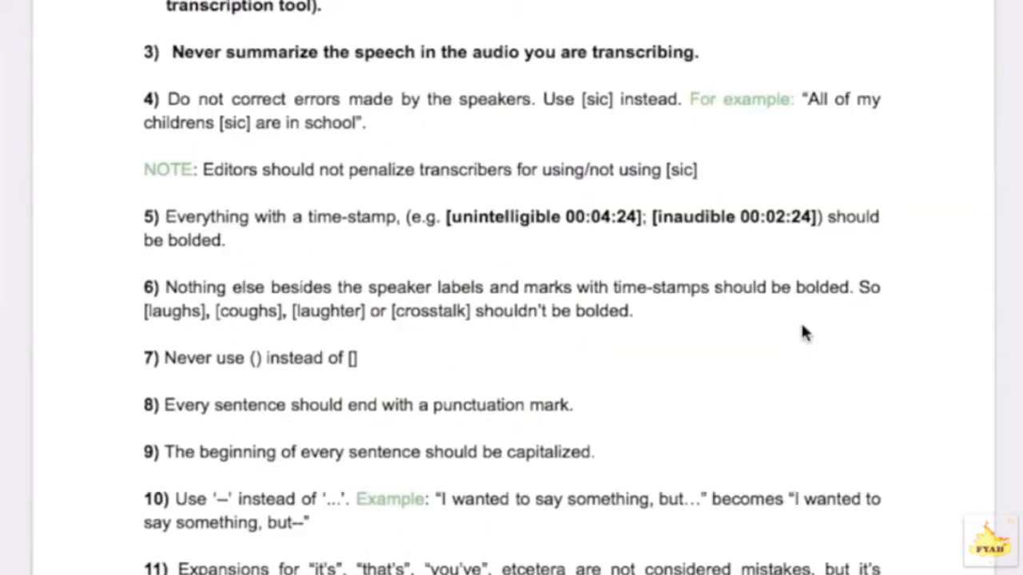
{"action": "scroll", "scroll_direction": "down", "scroll_amount": 3}
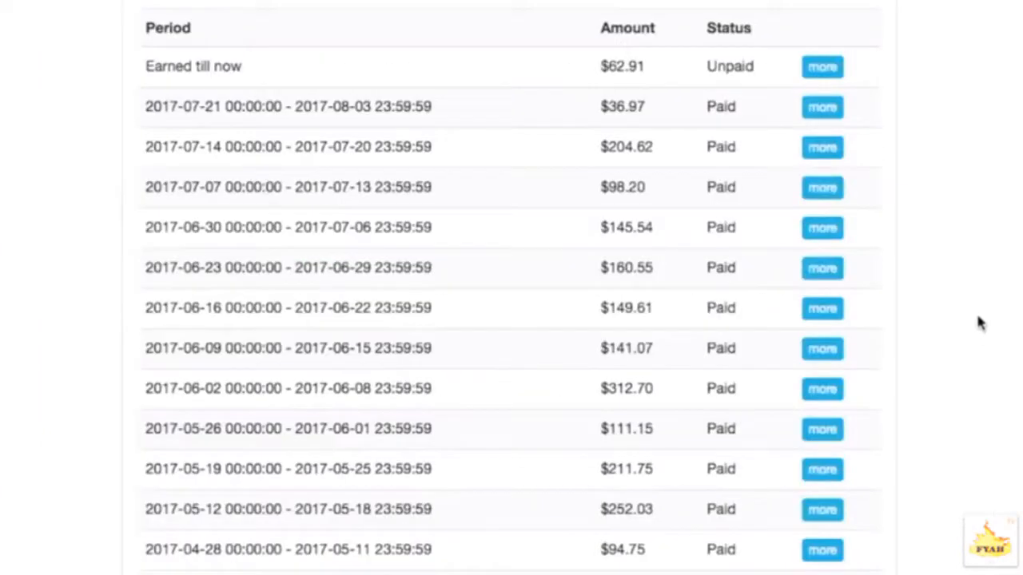
{"action": "mouse_move", "coordinate": [869, 142]}
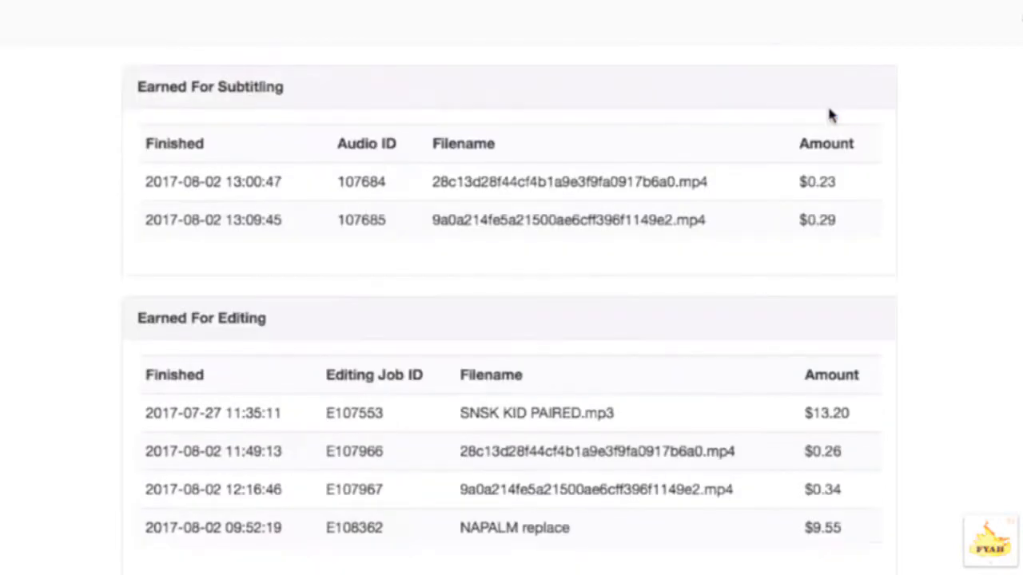
Scroll through the period's Earned For Subtitling, Editing and Transcribing tables with times and amounts
{"action": "scroll", "scroll_direction": "down", "scroll_amount": 3}
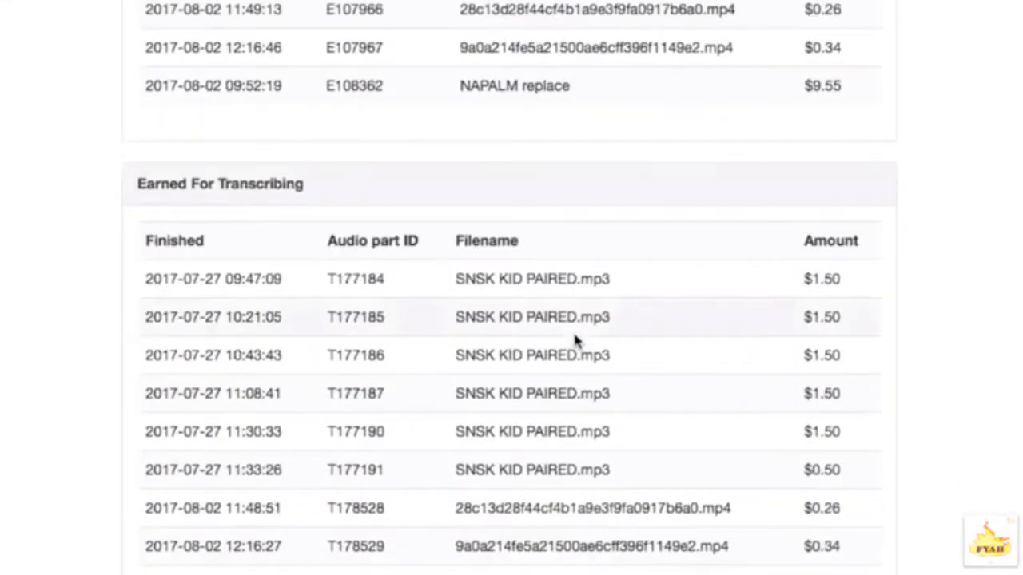
{"action": "scroll", "scroll_direction": "up", "scroll_amount": 3}
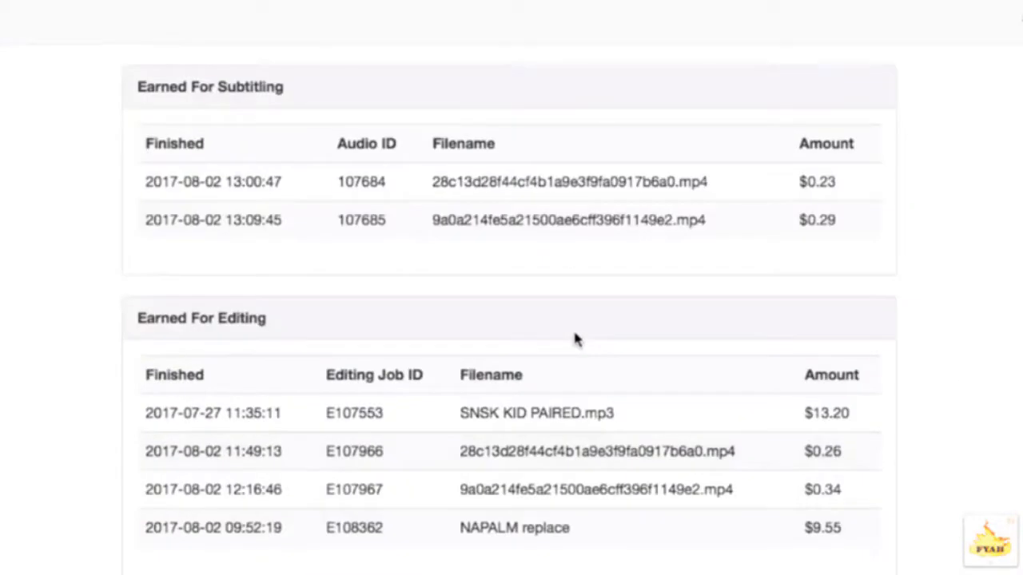